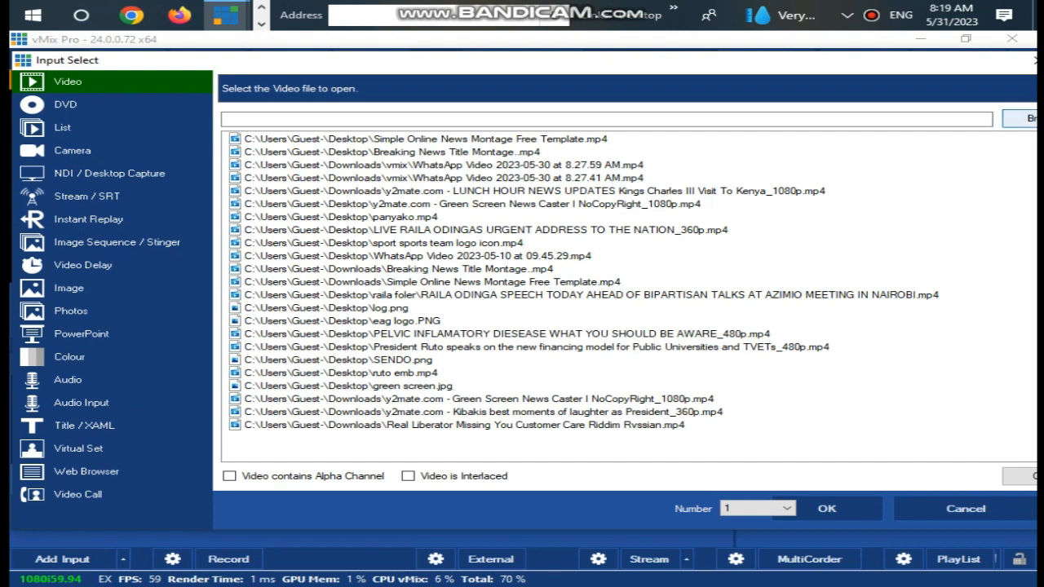
- Browse to the Desktop and locate the Green Screen News Caster mp4 for a new video input
left_click(1029, 117)
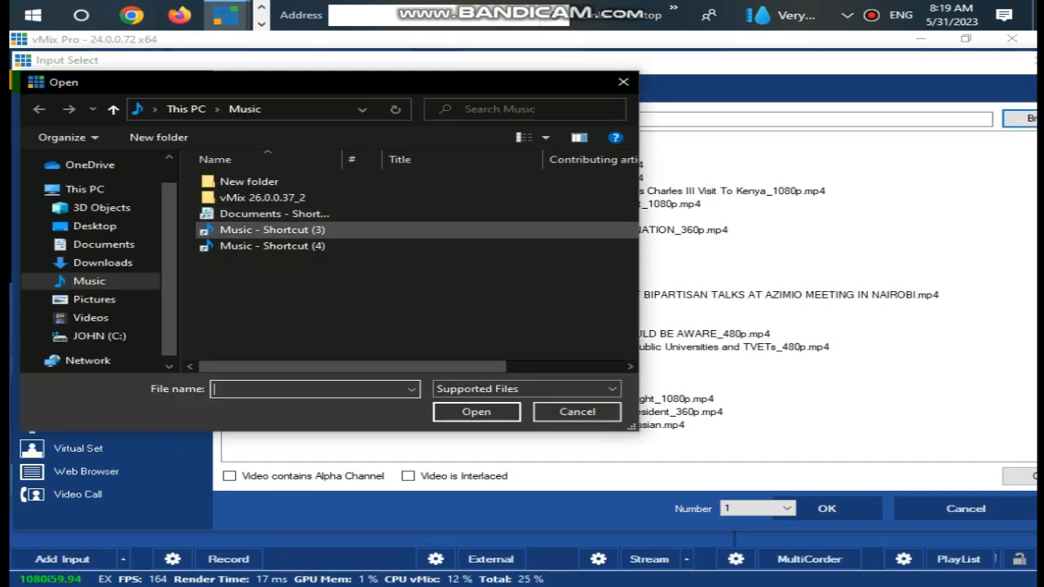
left_click(95, 225)
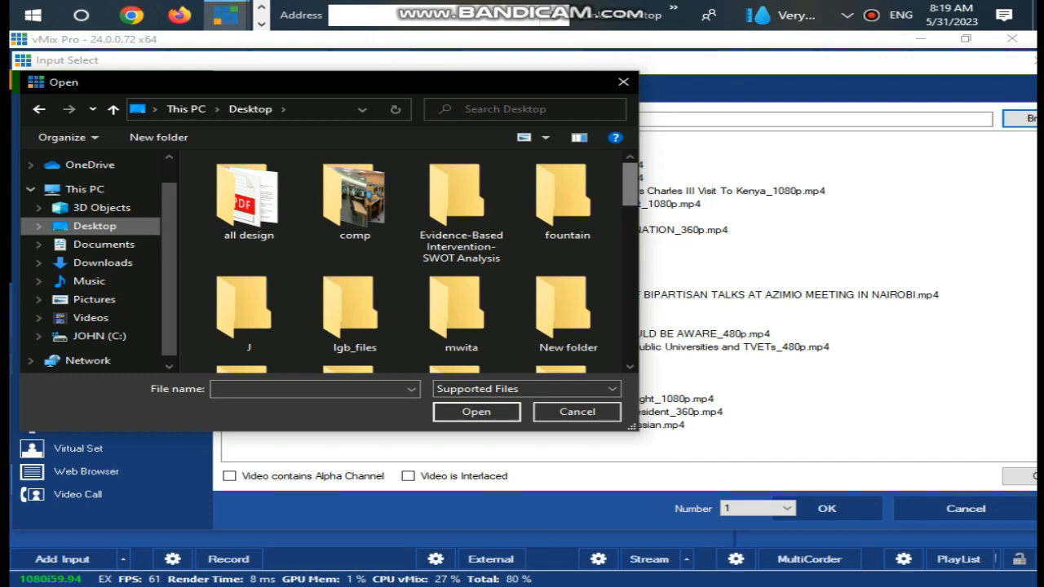
scroll("down", 3)
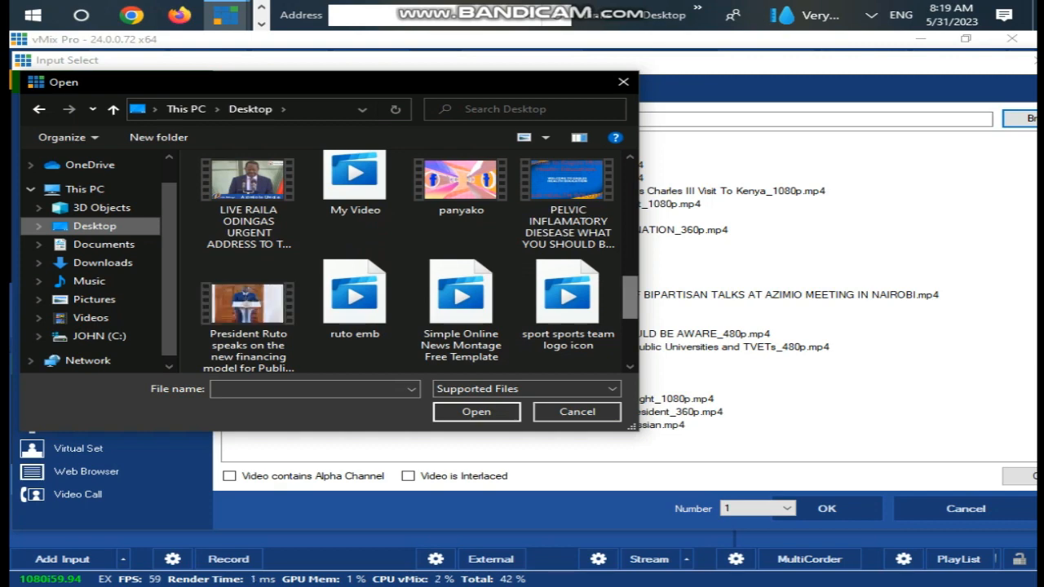
scroll("down", 3)
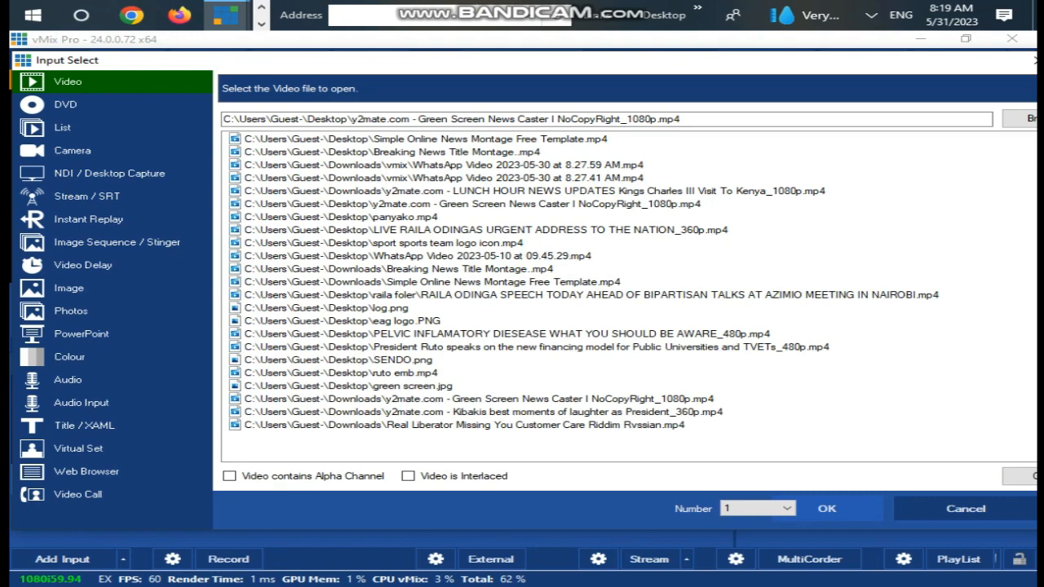
- Add the news caster clip, then add a virtual set from the Virtual Studio 20 folder
left_click(825, 509)
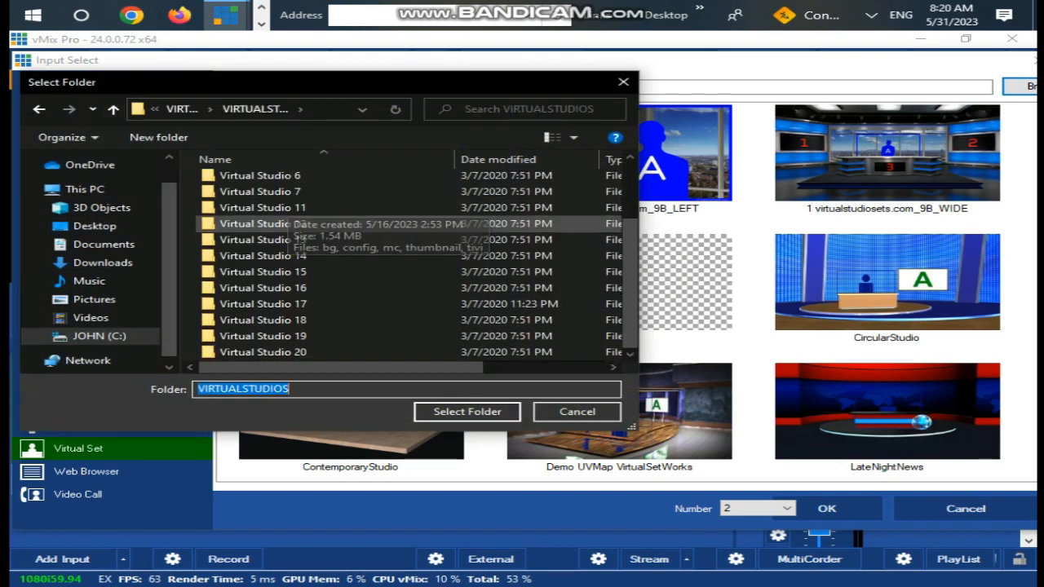
double_click(264, 353)
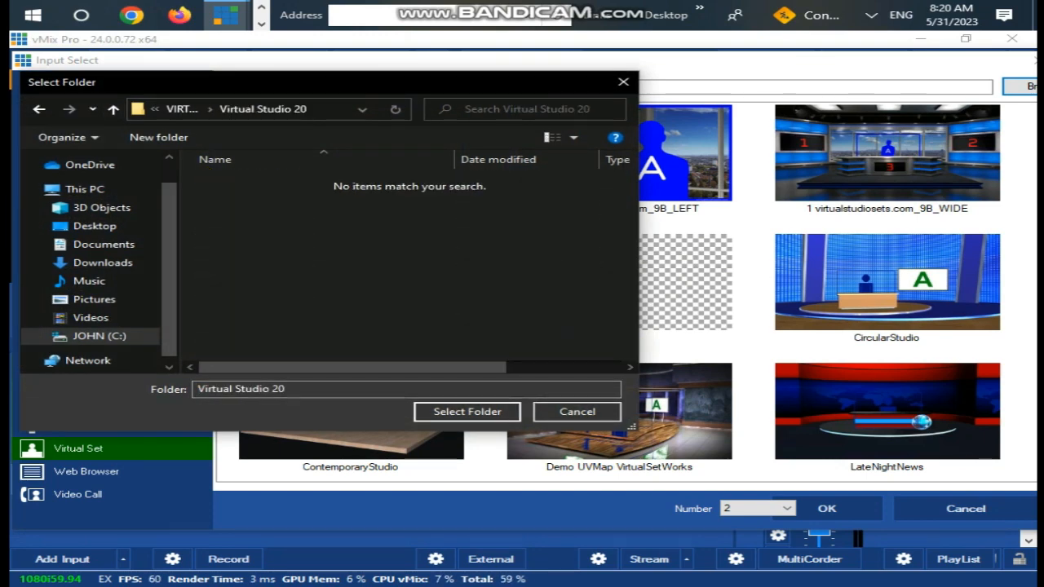
left_click(467, 411)
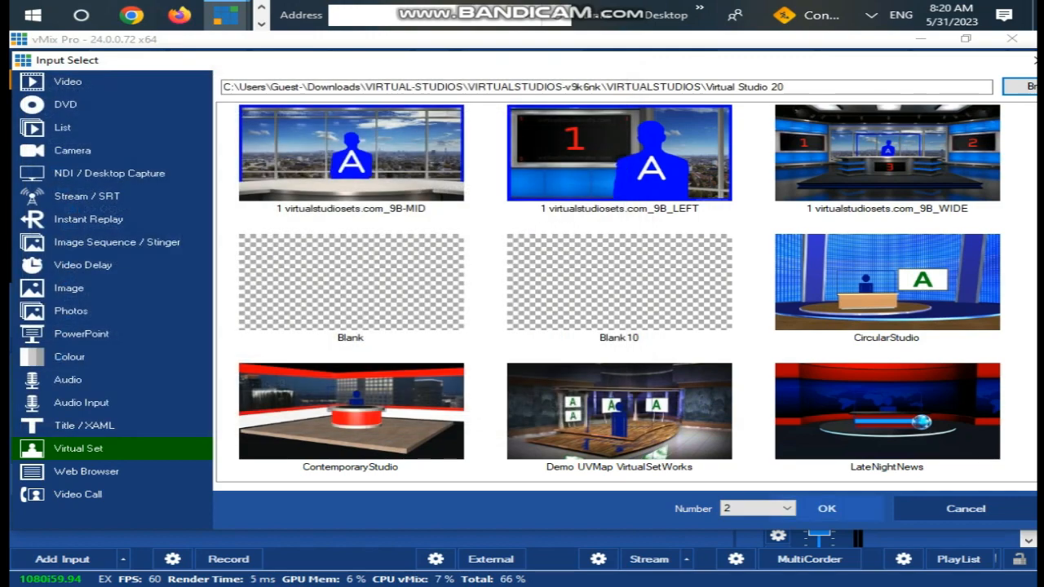
left_click(825, 509)
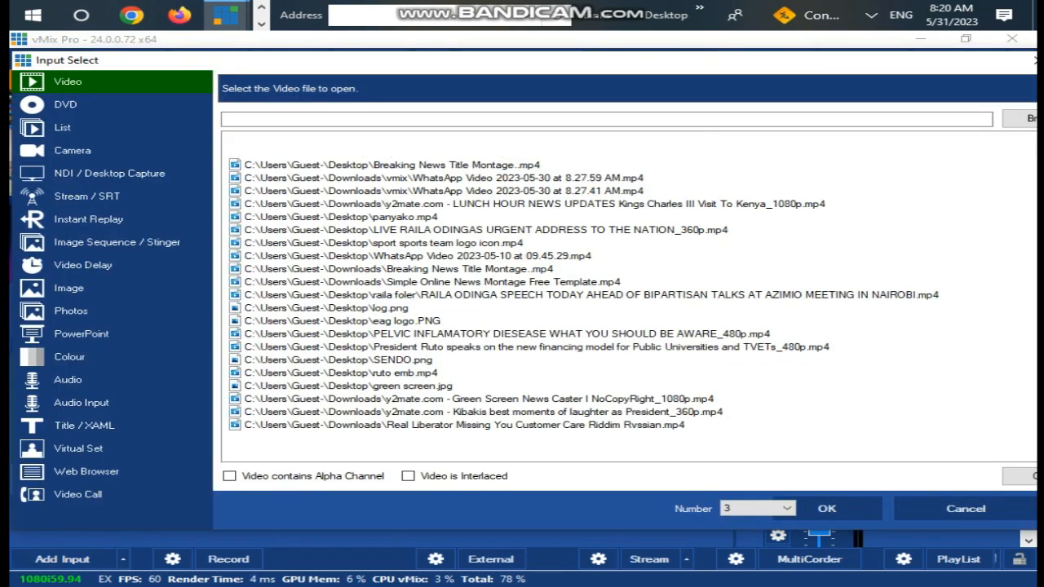
- Add the Simple Online News Montage clip as input 3 and show the Audio Mixer
left_click(825, 509)
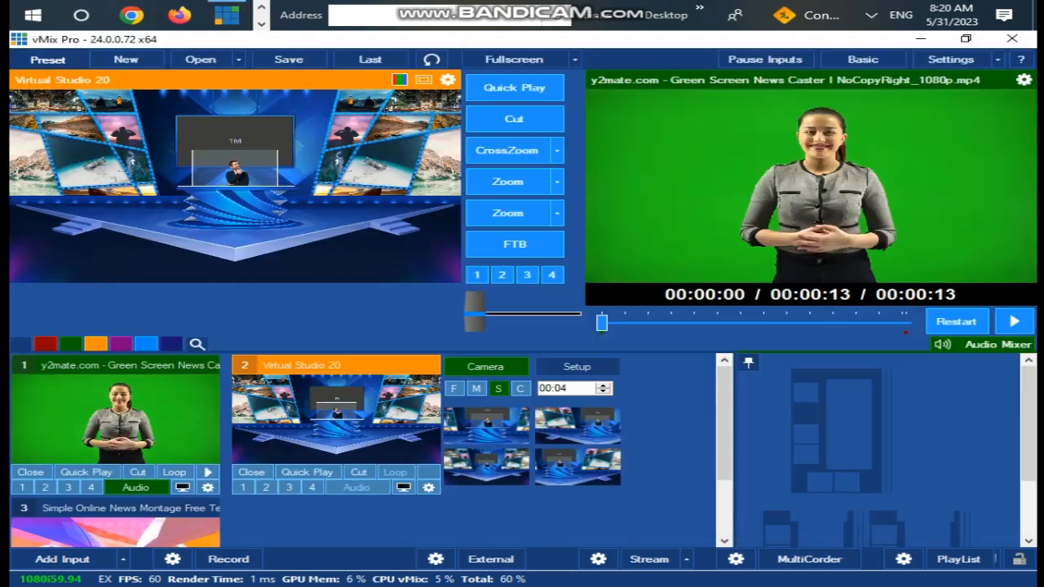
left_click(998, 343)
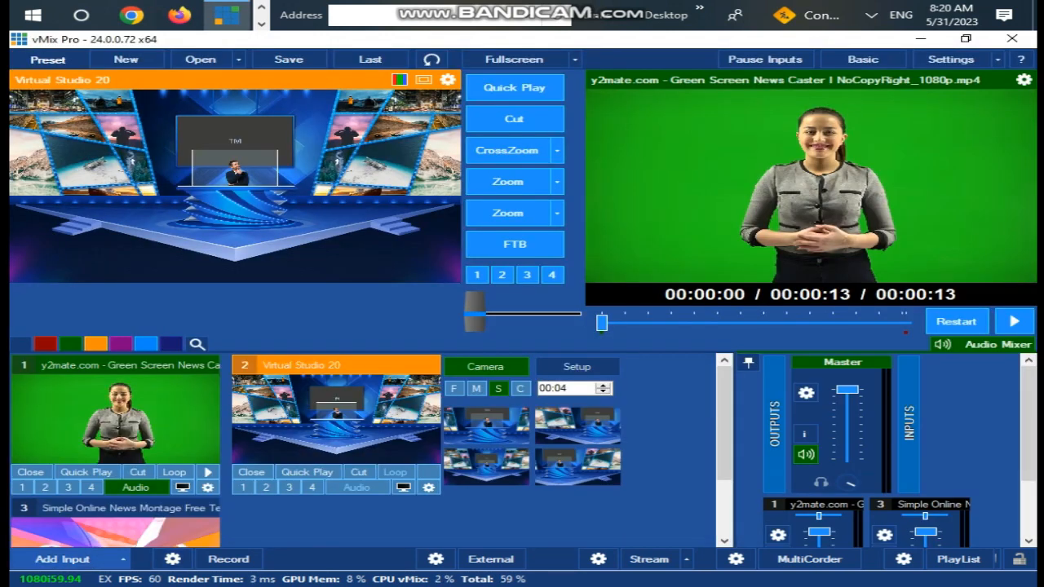
- Add the Breaking News Title Montage clip as input 4 and bring up the news caster's properties
left_click(62, 558)
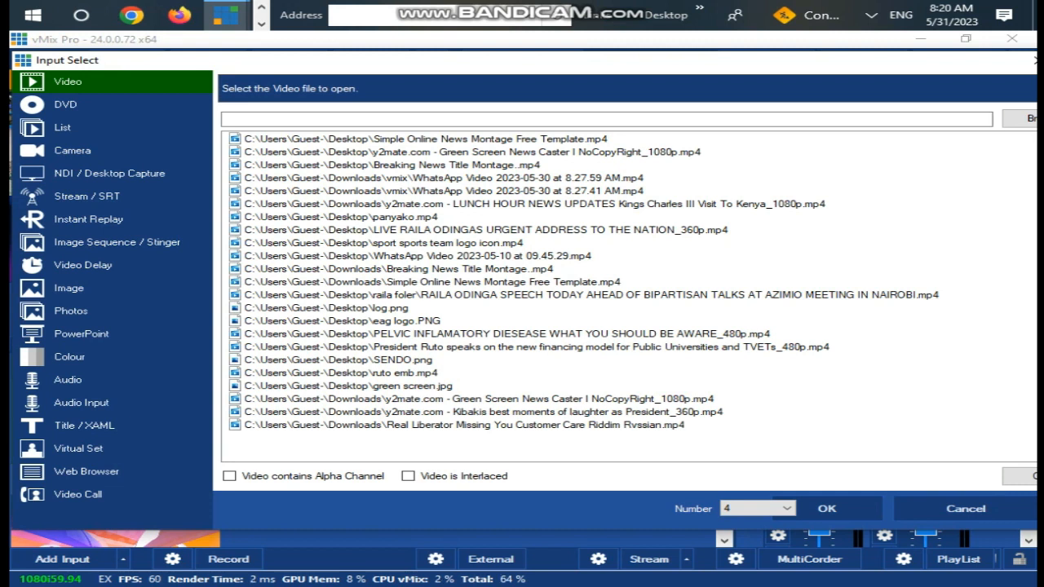
left_click(391, 164)
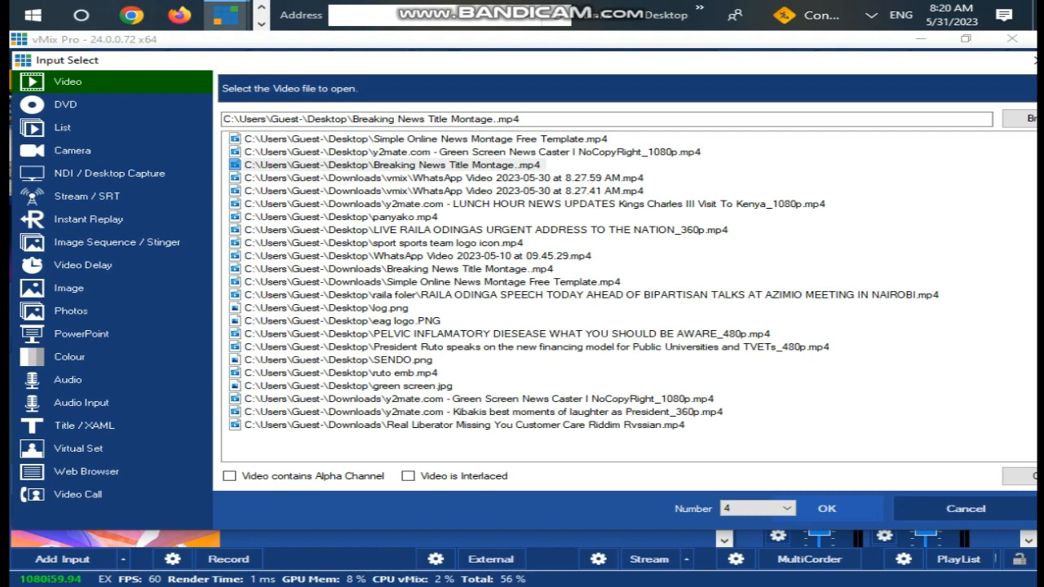
left_click(825, 509)
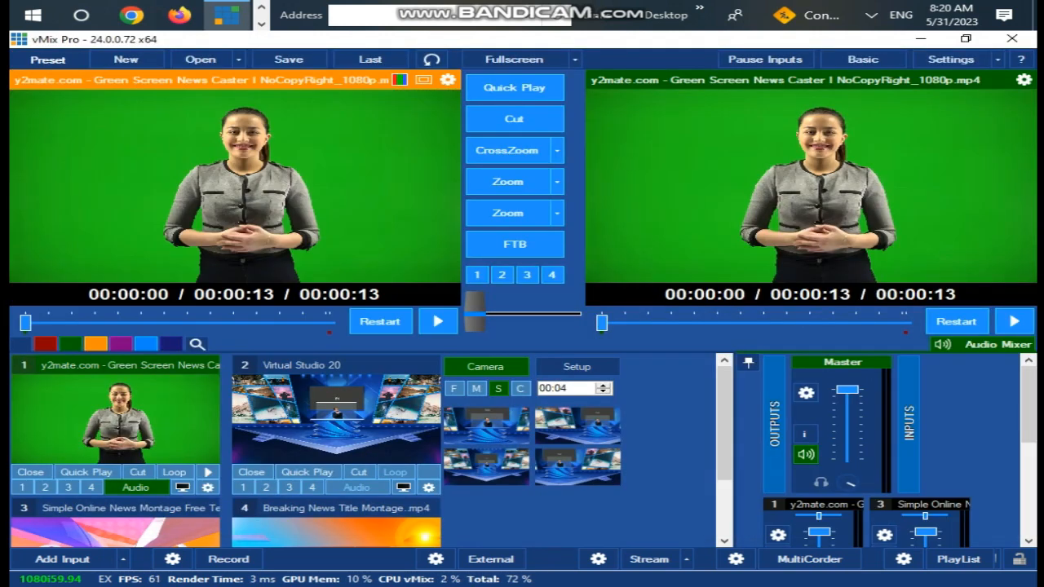
left_click(173, 472)
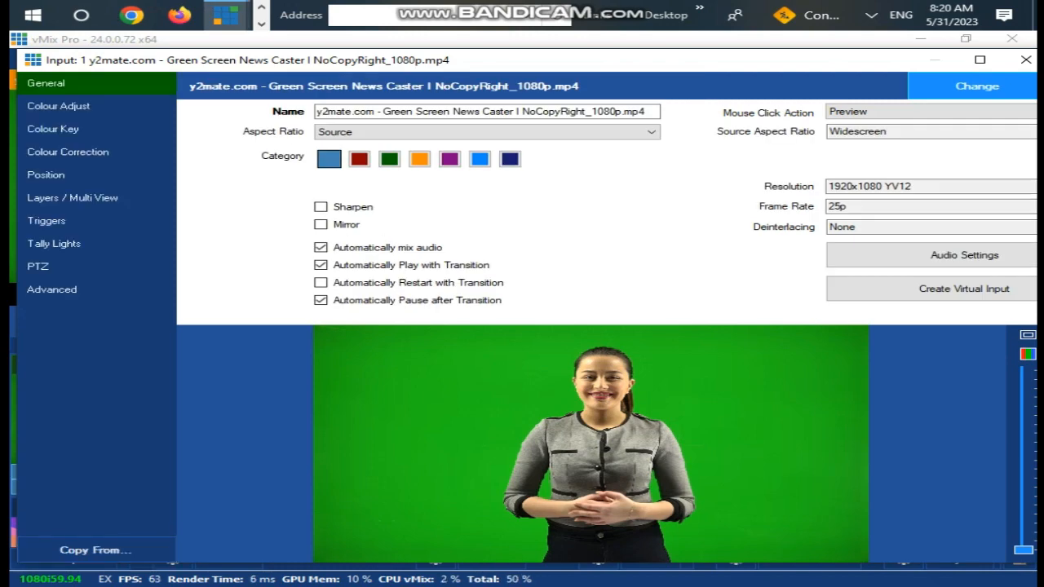
- Key out the news caster's green background with Colour Key and Auto Chroma Key Preset 2
left_click(52, 129)
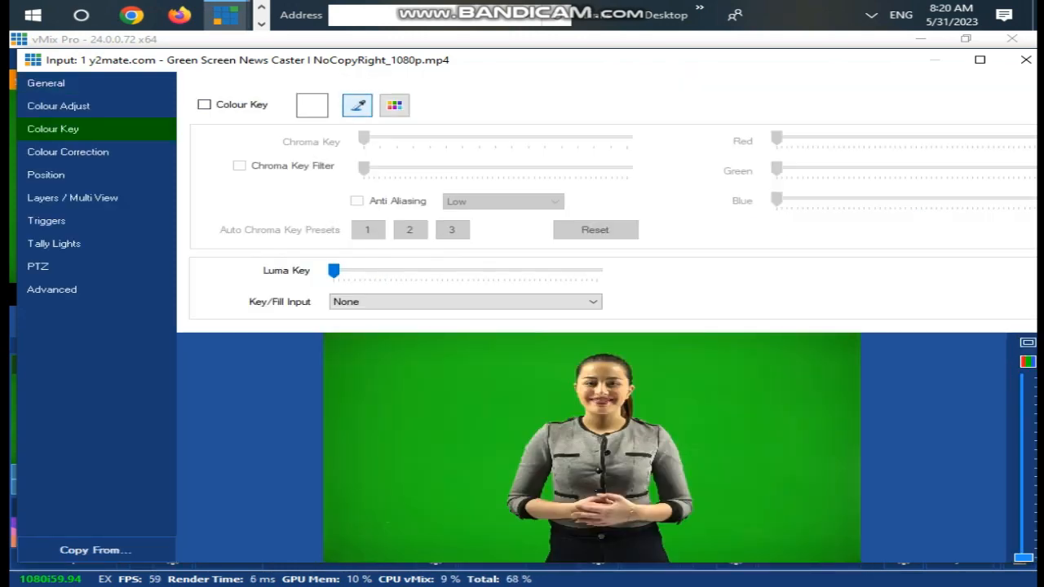
left_click(204, 104)
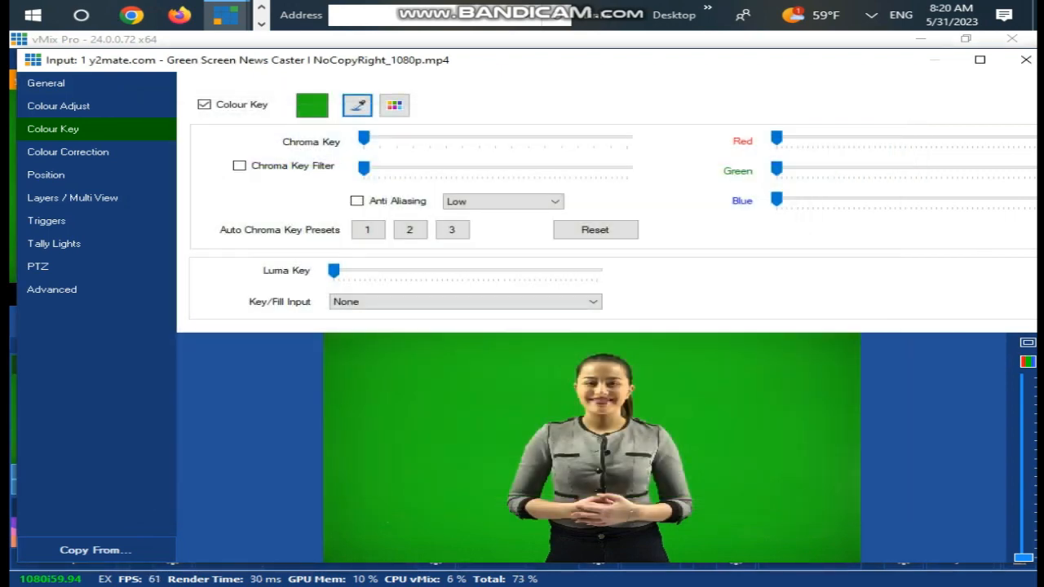
left_click(410, 228)
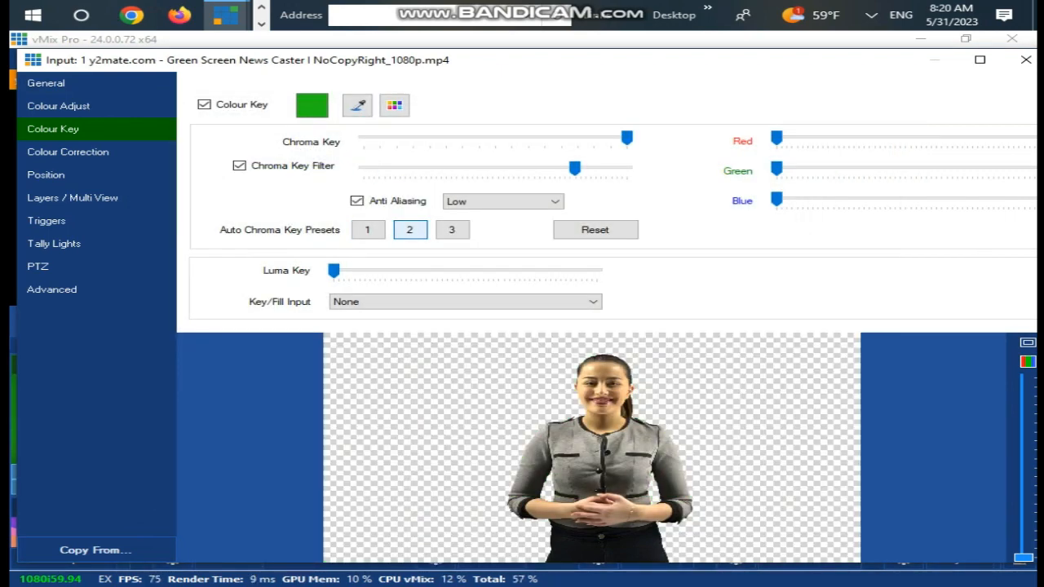
left_click(1026, 59)
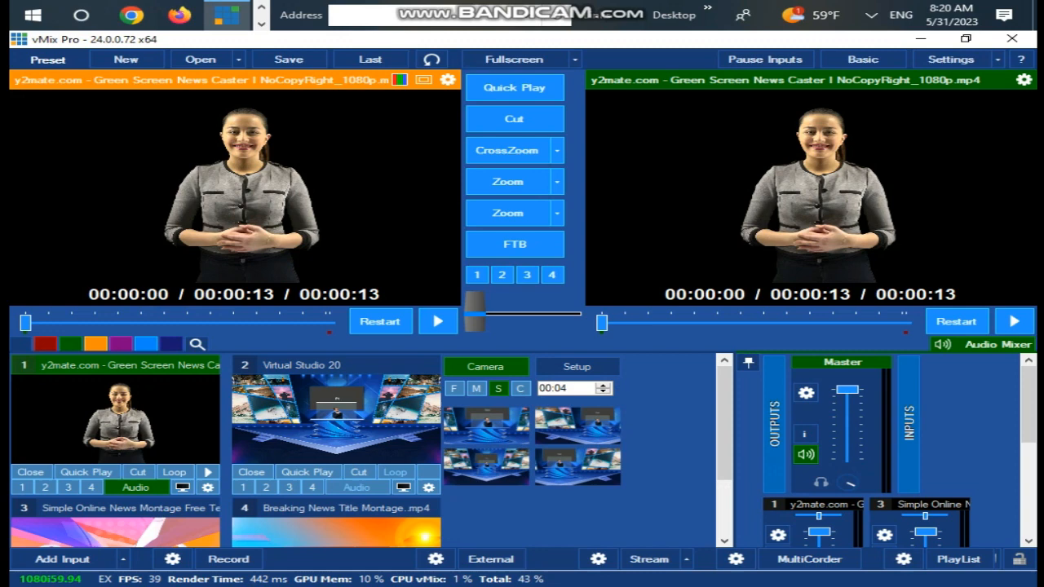
left_click(578, 366)
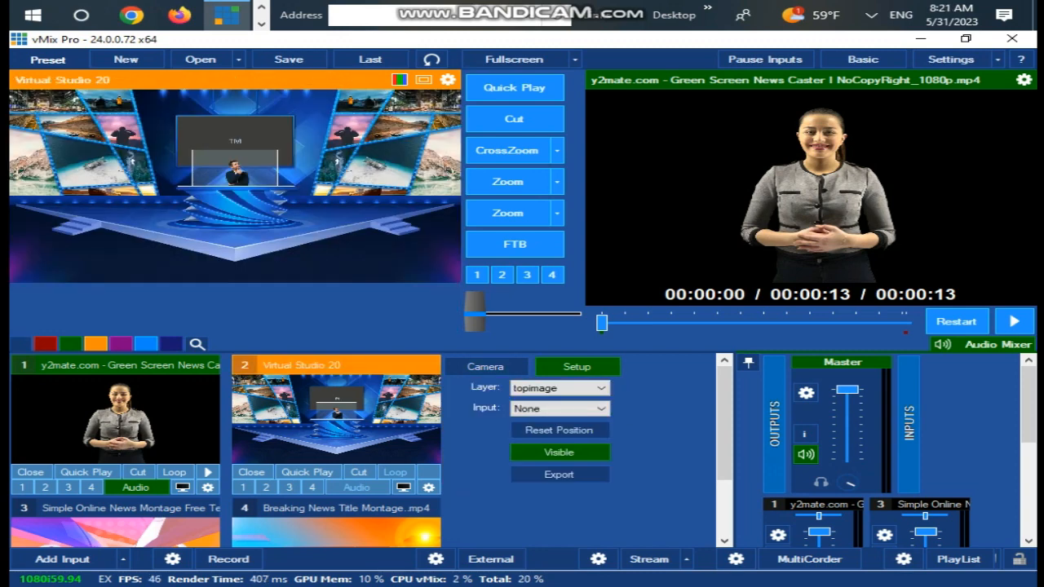
- Assign input 3, the news montage, to Virtual Studio 20's tivi layer
left_click(558, 388)
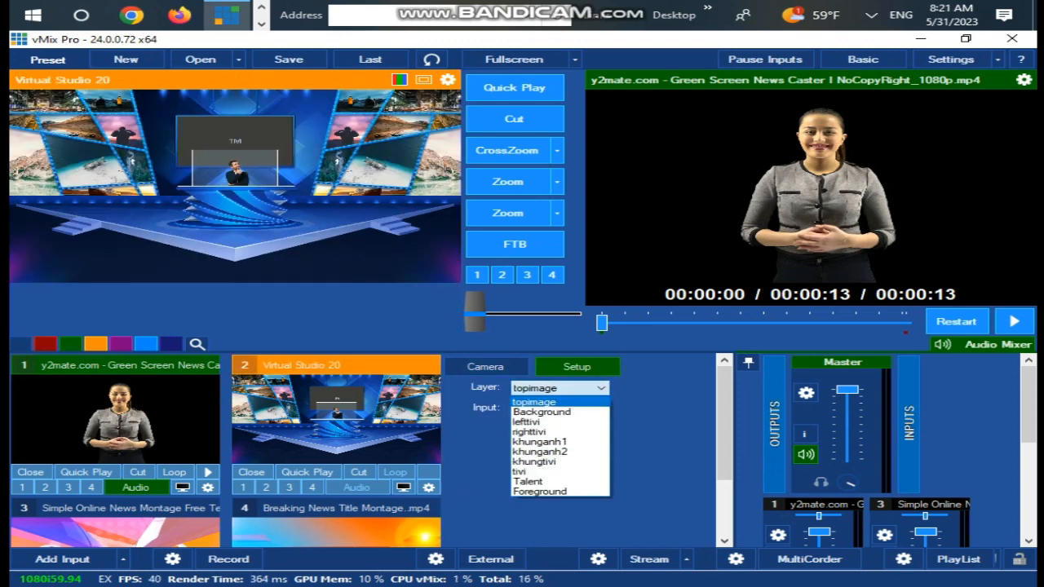
left_click(520, 472)
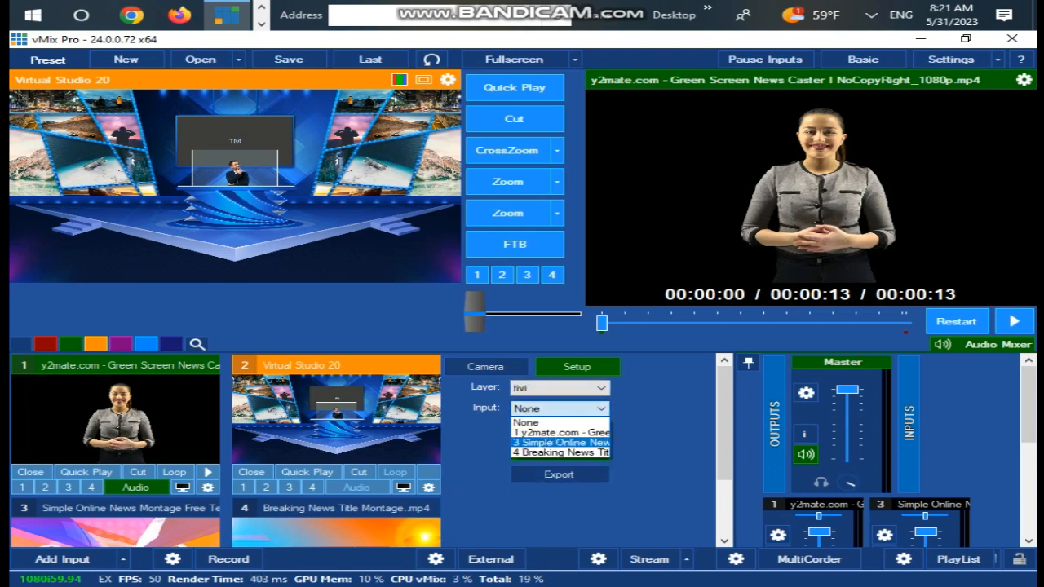
left_click(561, 441)
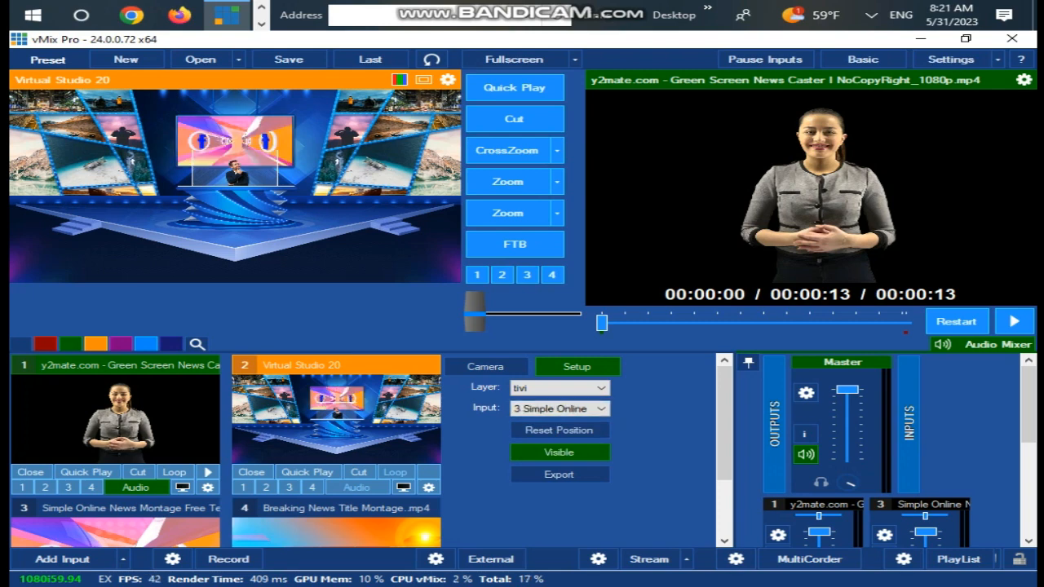
scroll("down", 3)
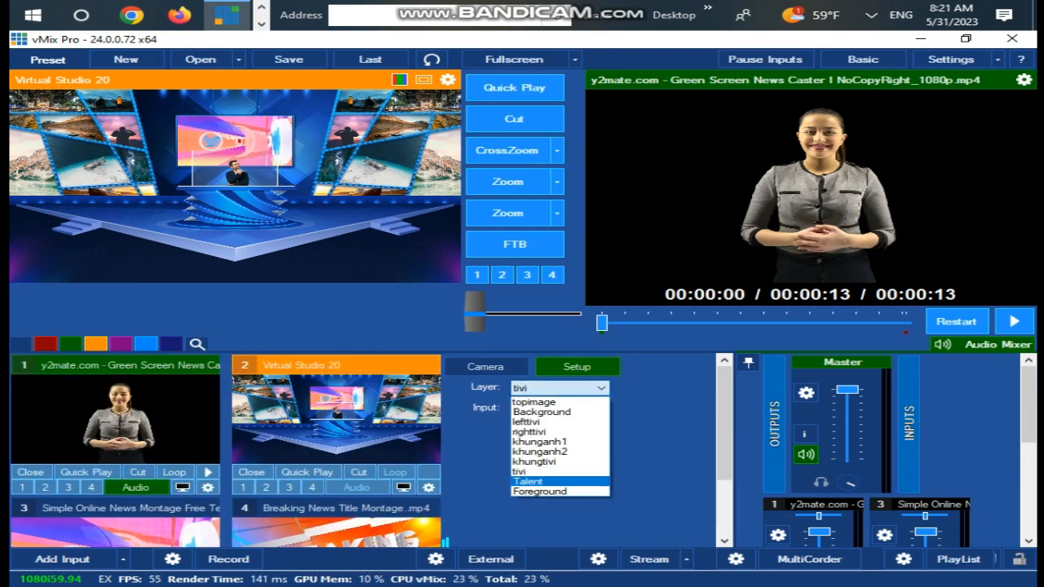
- Assign input 1, the keyed news caster, to the Talent layer and bring up her settings
left_click(529, 481)
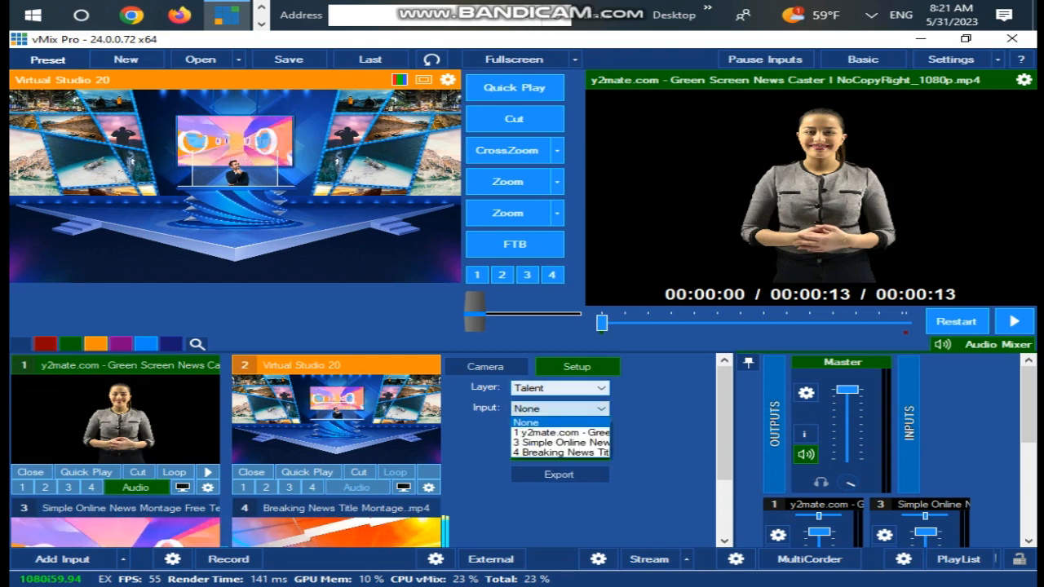
left_click(560, 434)
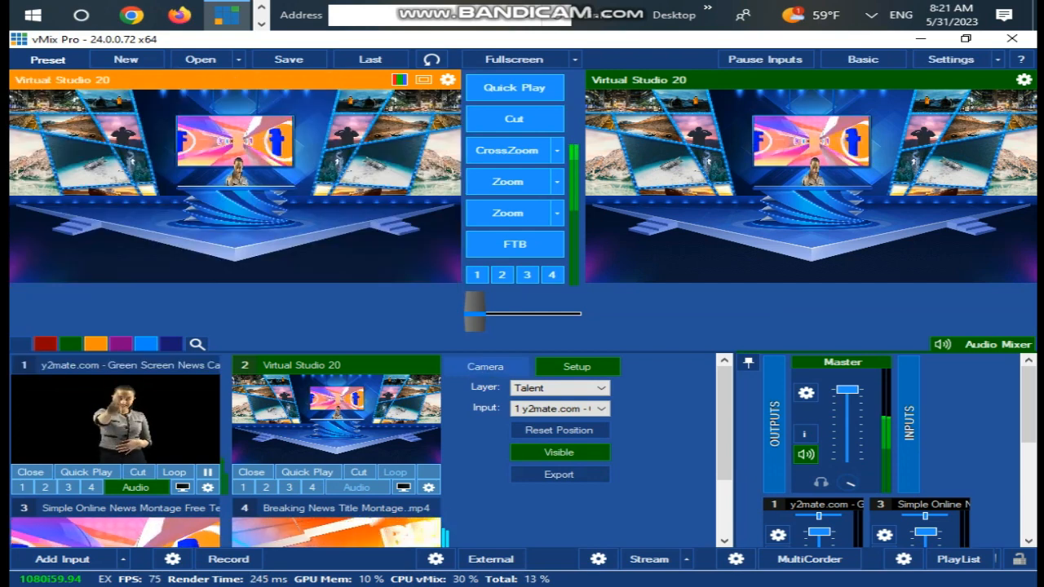
left_click(486, 366)
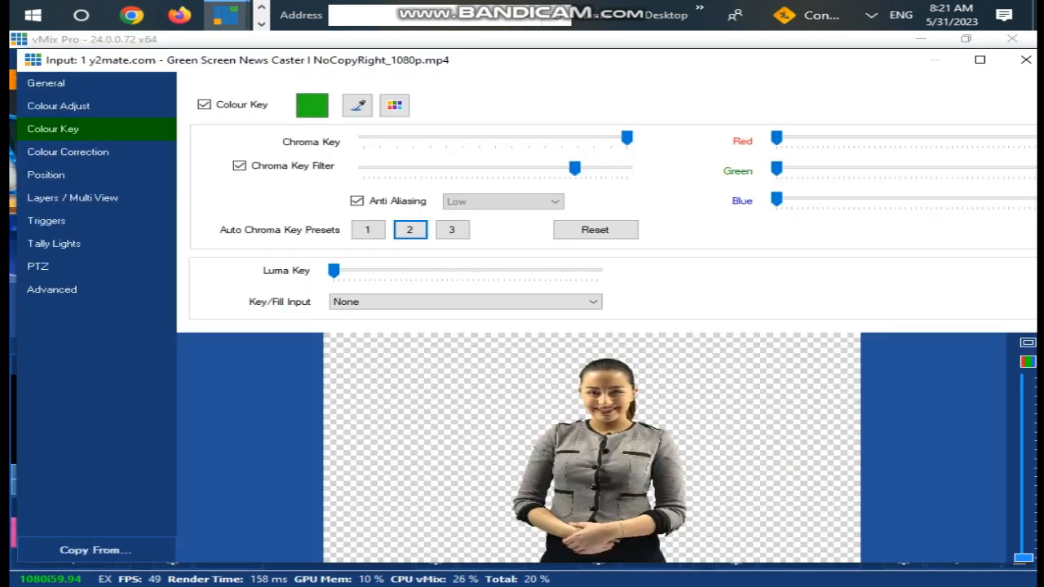
- In Position, raise the news caster's Pan Y to 0.17 so she sits lower in the frame
left_click(46, 174)
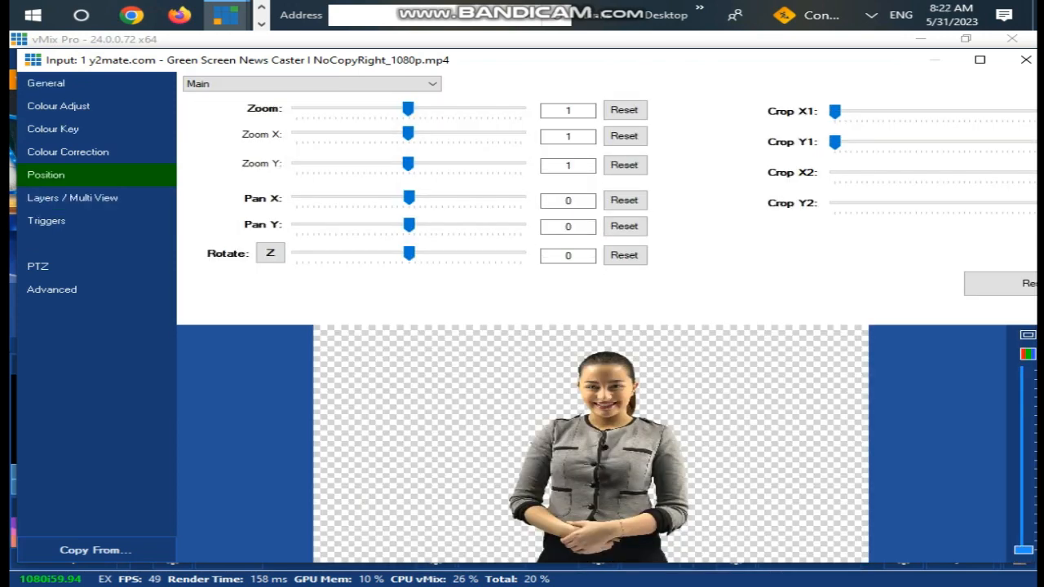
left_click_drag(408, 225, 406, 225)
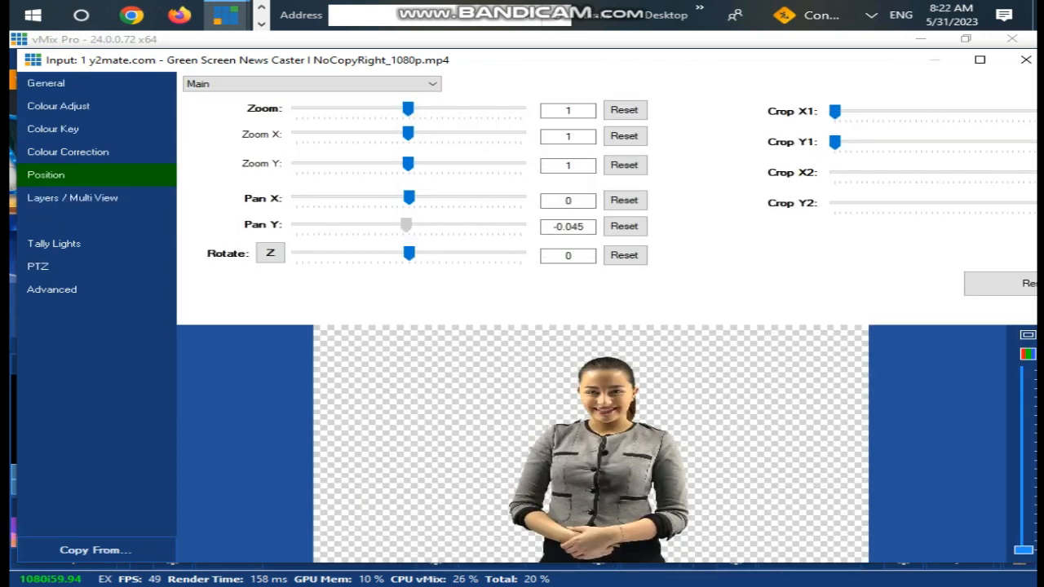
left_click_drag(406, 225, 418, 225)
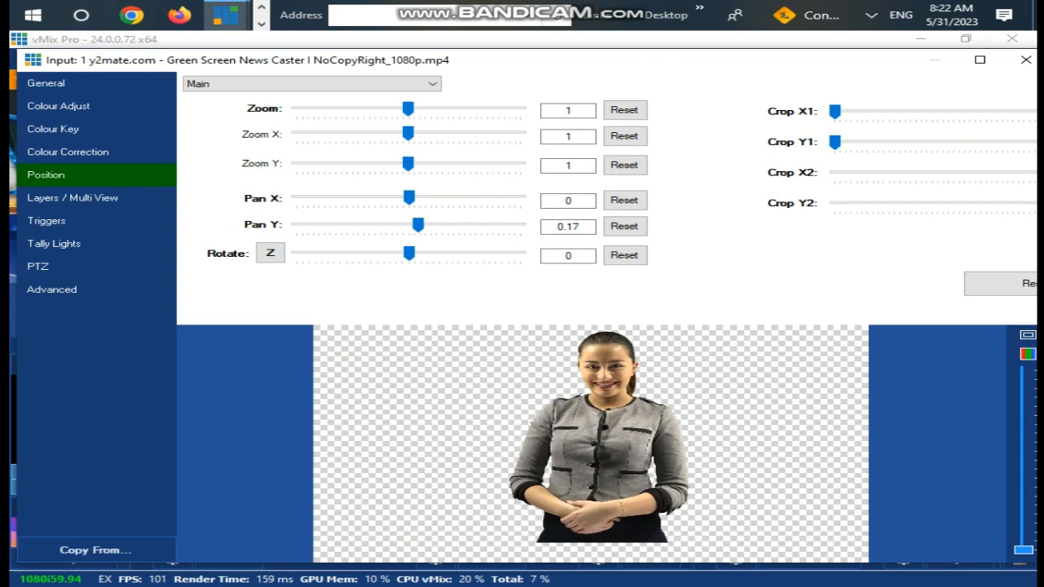
left_click(408, 163)
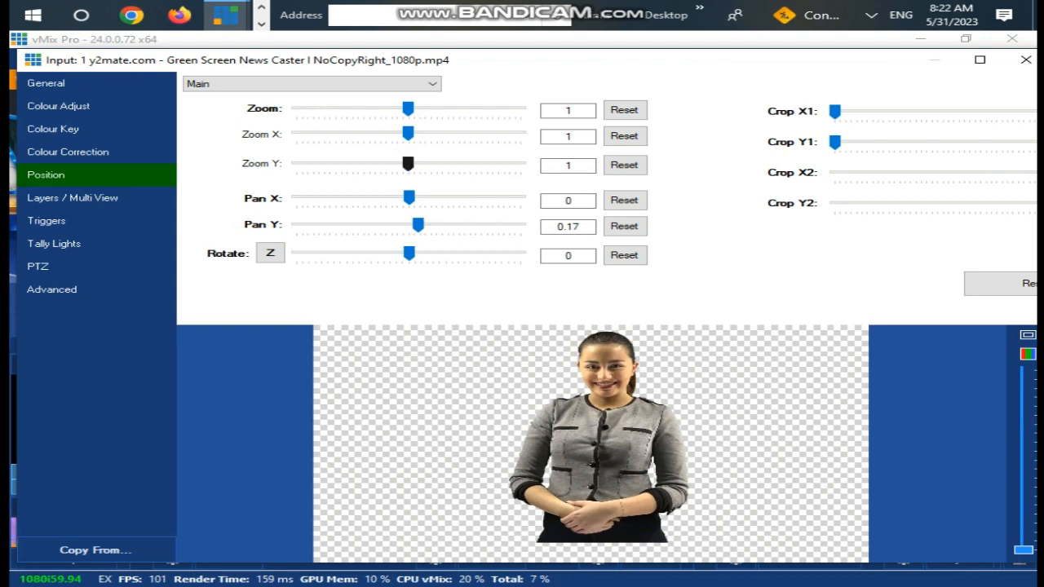
- Keep her height near normal and widen Zoom X to 1.345, then close the settings
left_click_drag(408, 163, 416, 164)
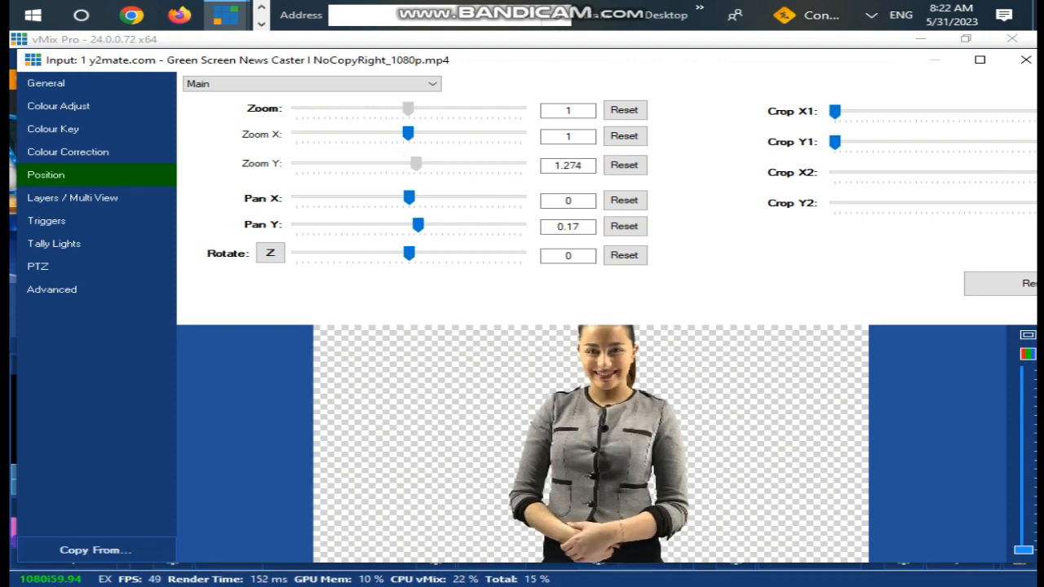
left_click_drag(416, 163, 408, 164)
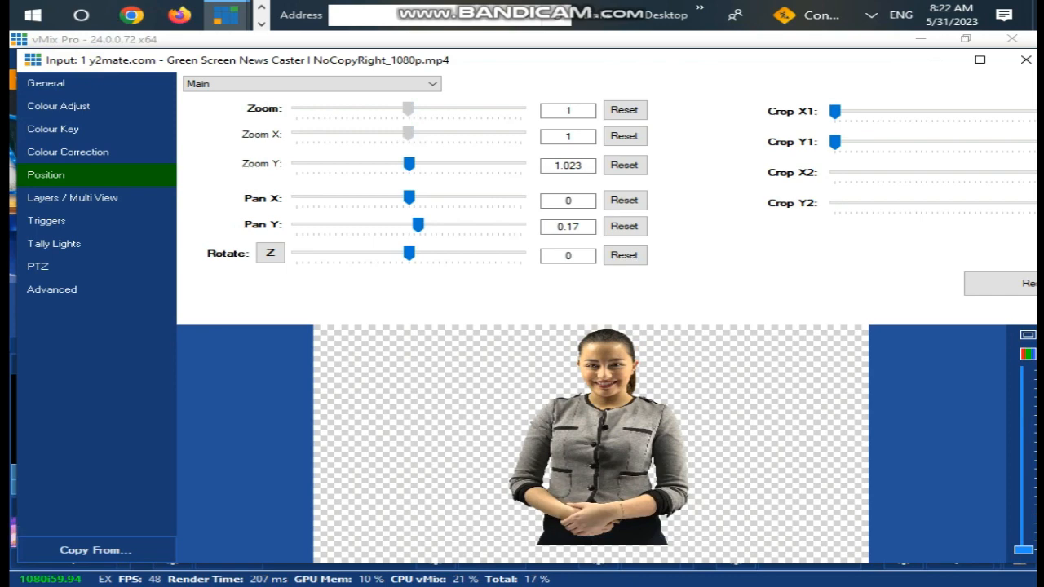
left_click_drag(408, 134, 418, 133)
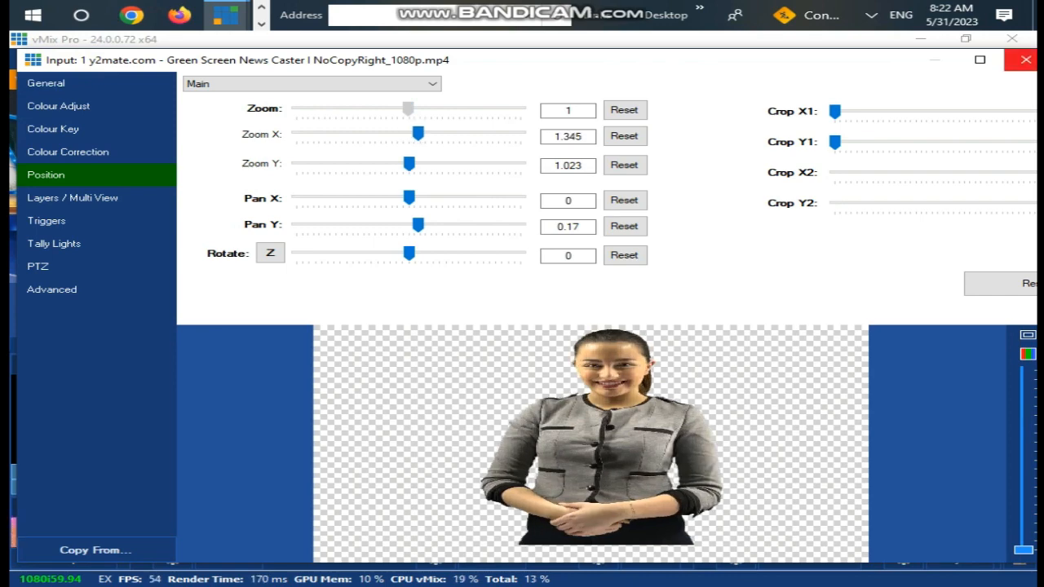
left_click(1025, 58)
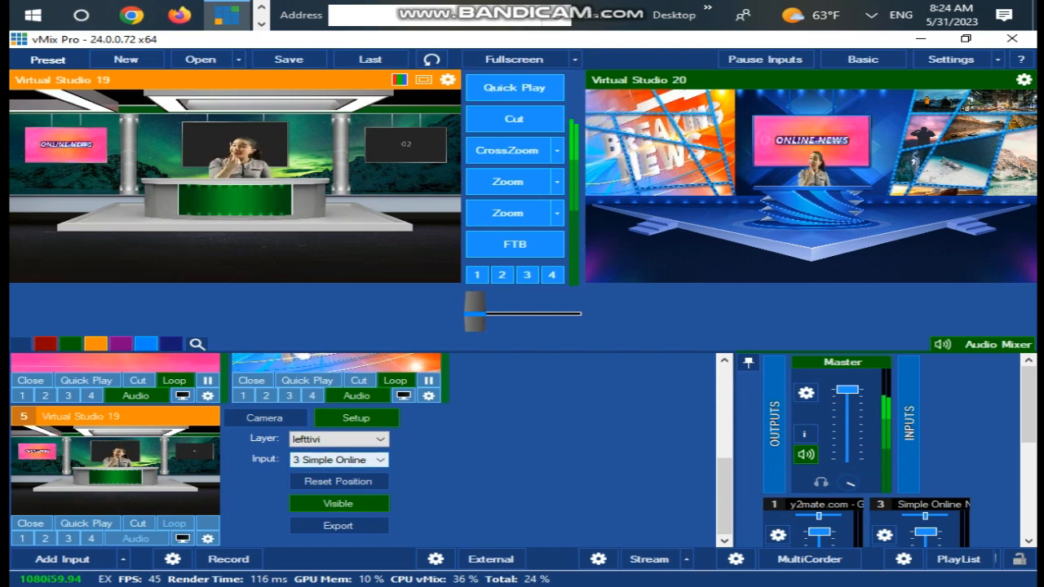
- Put a news clip on Virtual Studio 19's righttivi layer and check the centre tivi layer
left_click(338, 439)
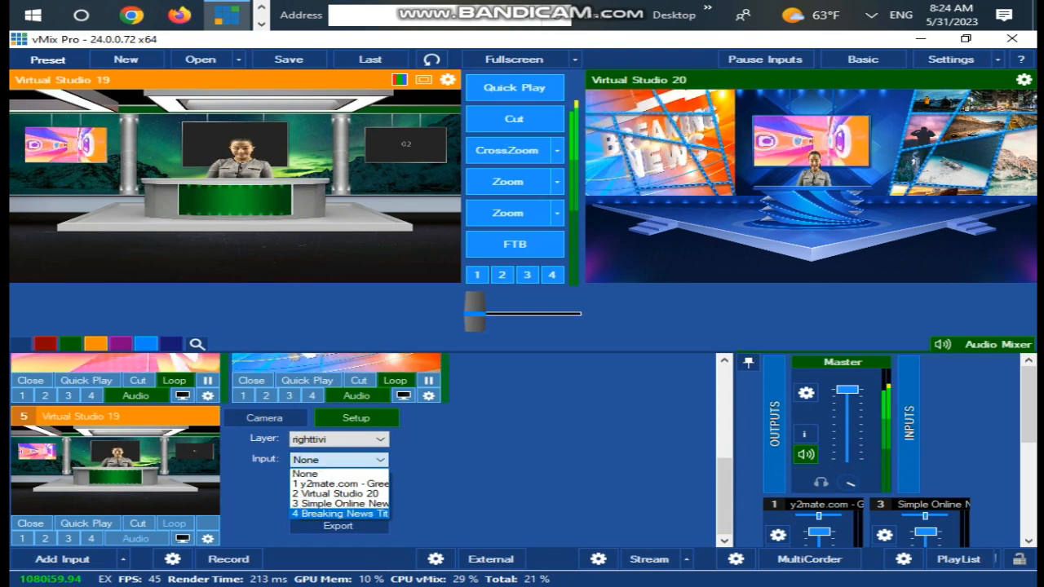
left_click(339, 515)
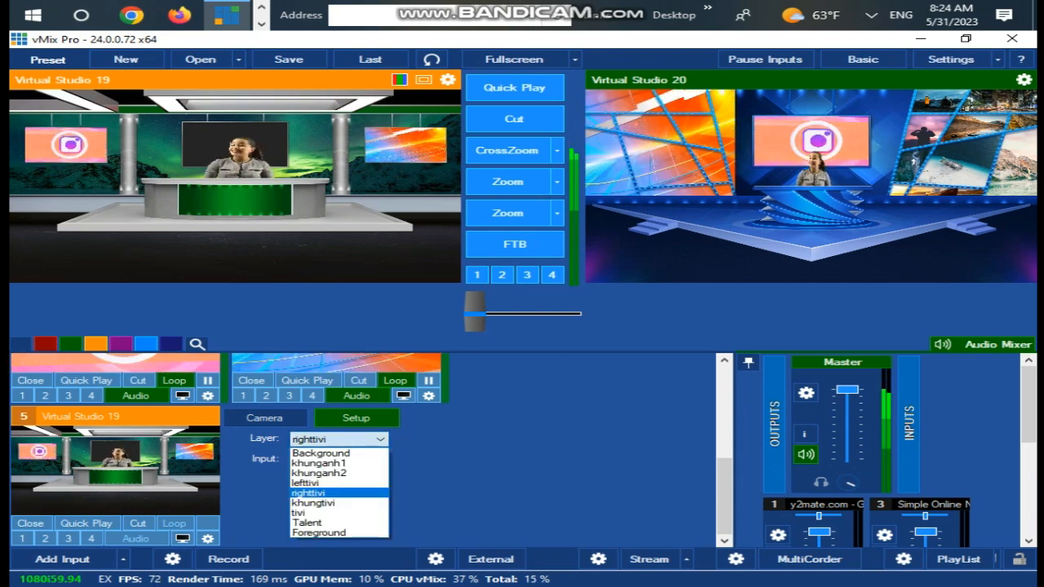
left_click(307, 522)
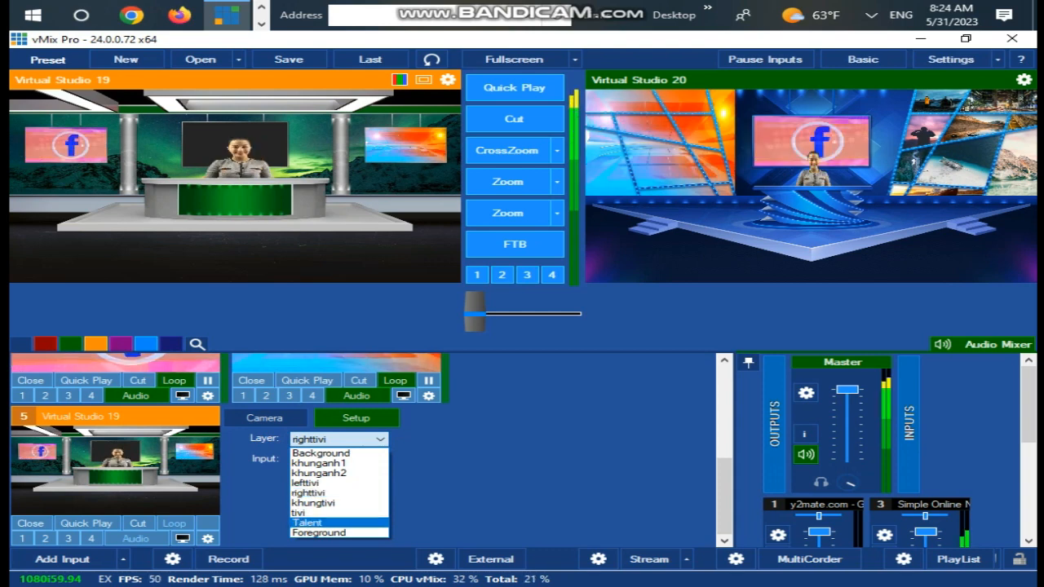
left_click(306, 512)
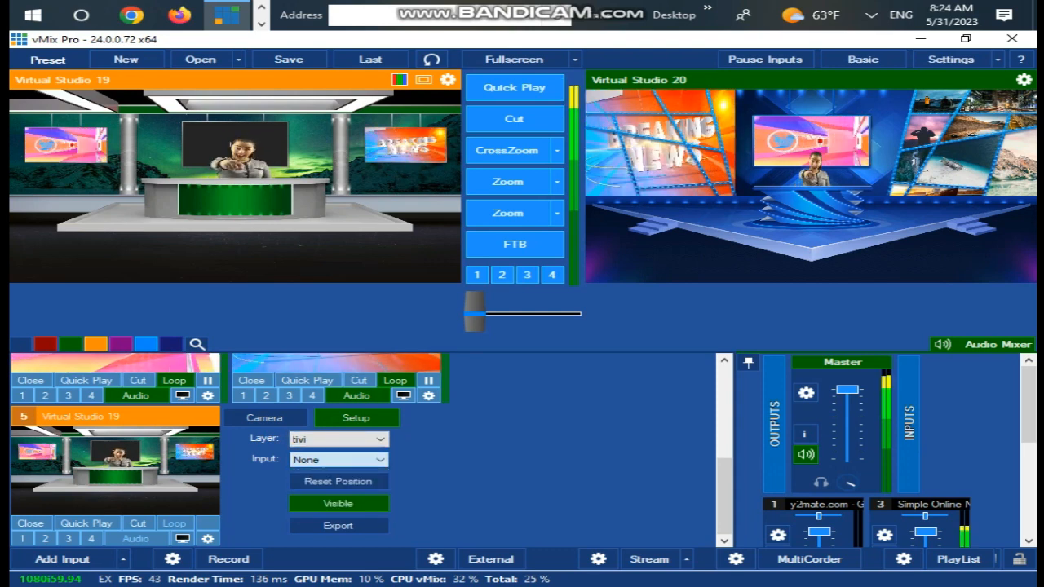
- Return to Virtual Studio 20's layers and switch the interface to Basic mode
left_click(336, 460)
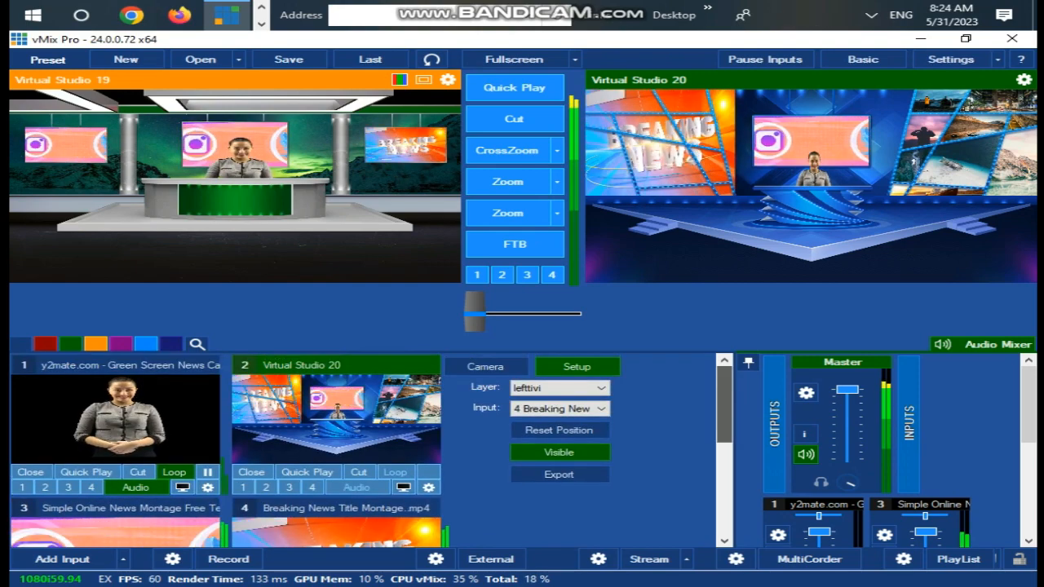
left_click(503, 274)
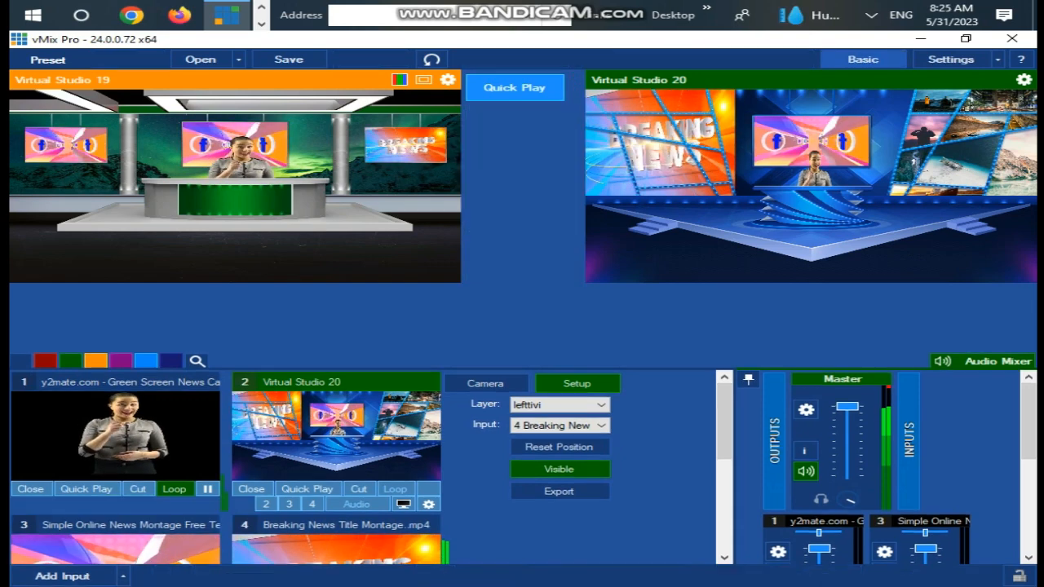
left_click(861, 59)
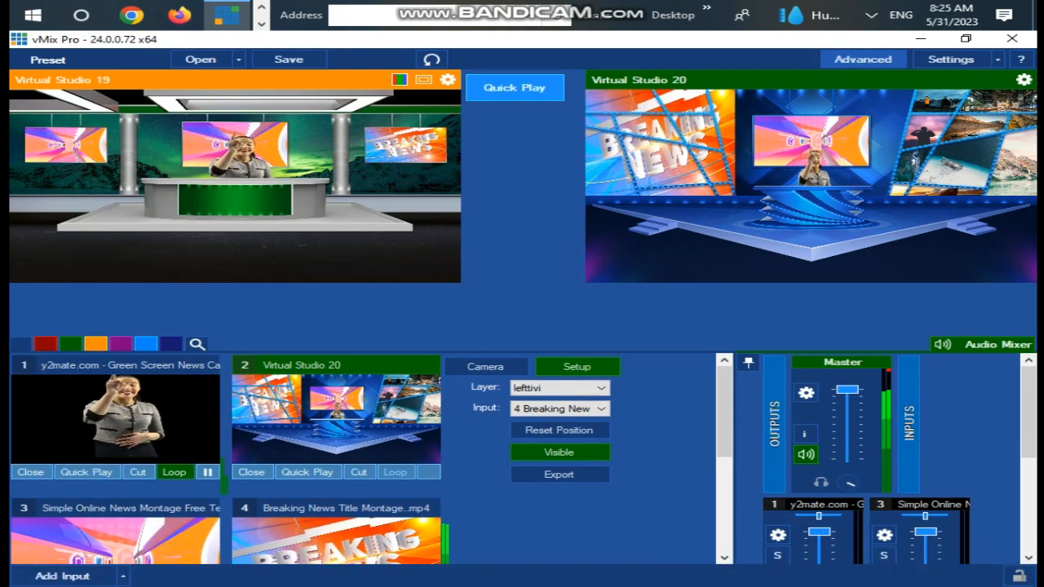